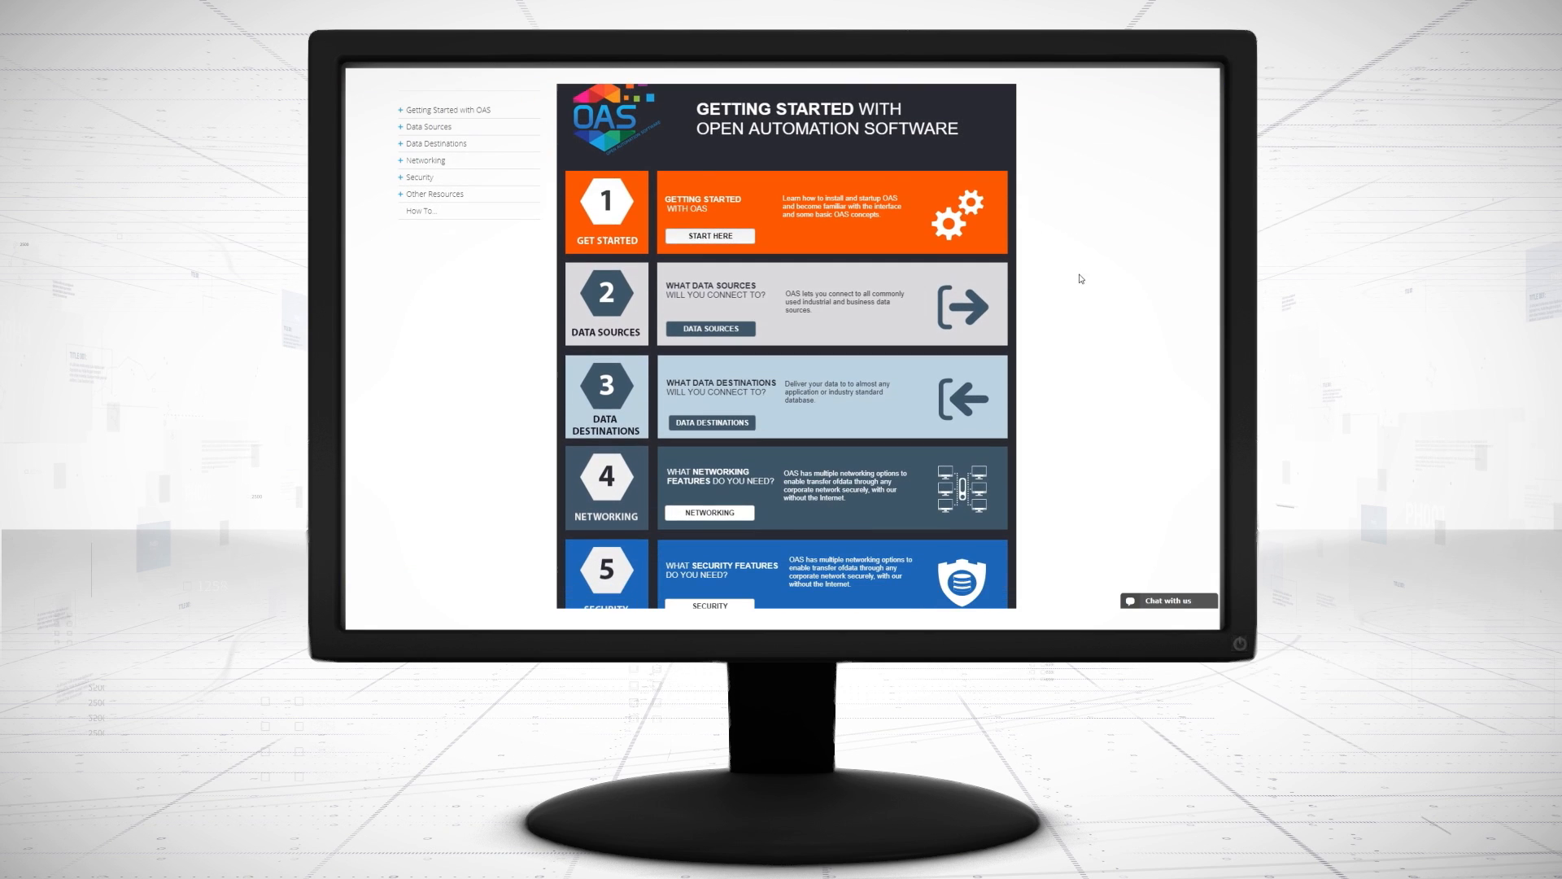
Navigate the guide to step 2 Data Sources, then step 3 Data Destinations.
click(605, 305)
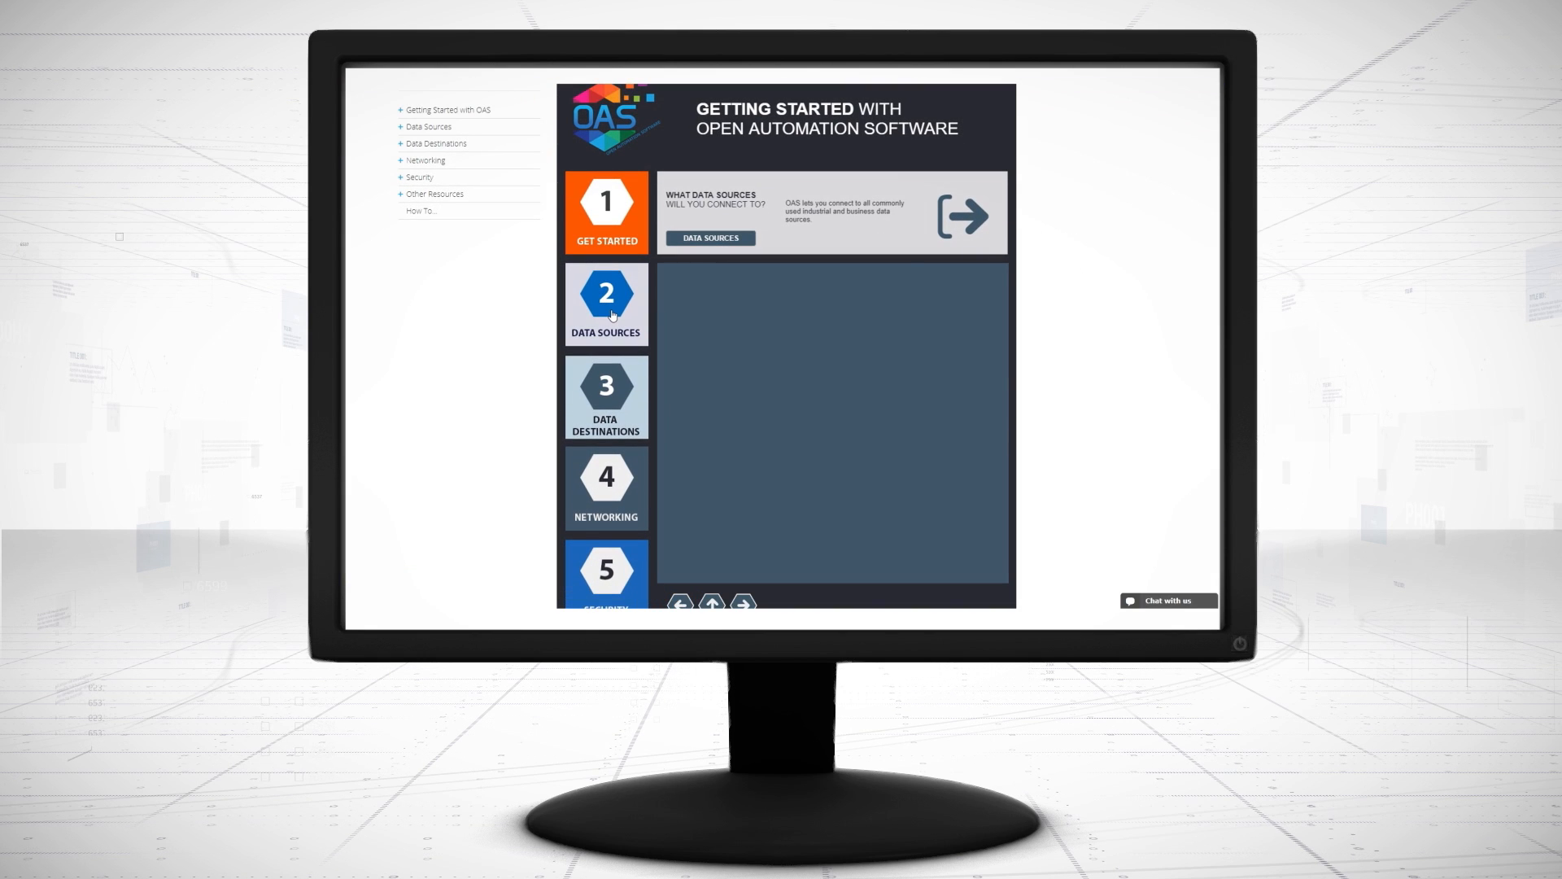
click(606, 398)
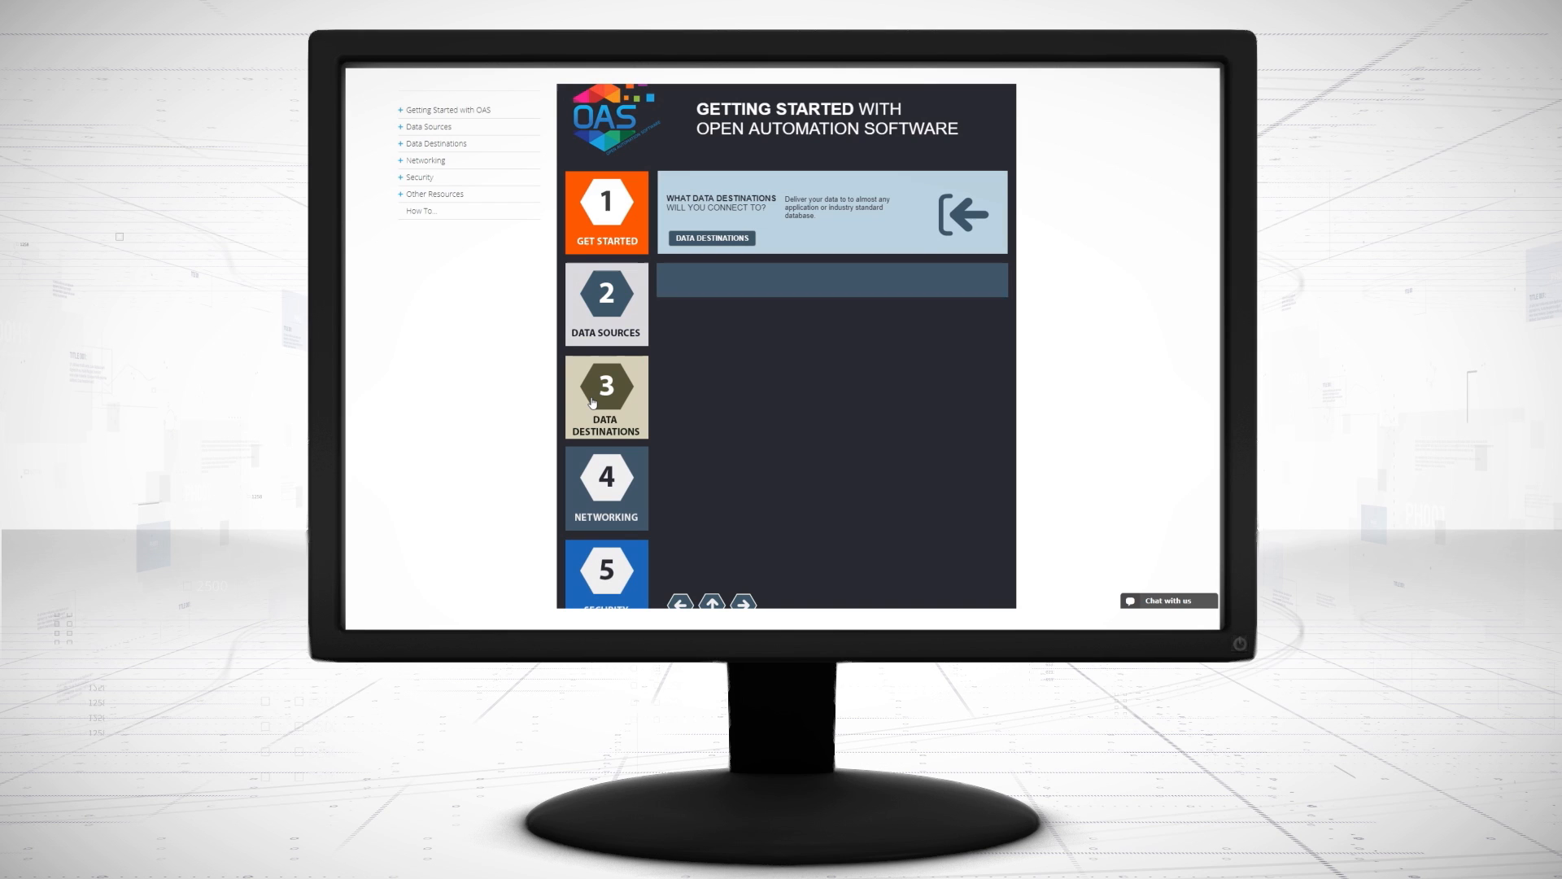
Open the Visualization — HTML Web Application article from the Data Destinations list.
click(605, 398)
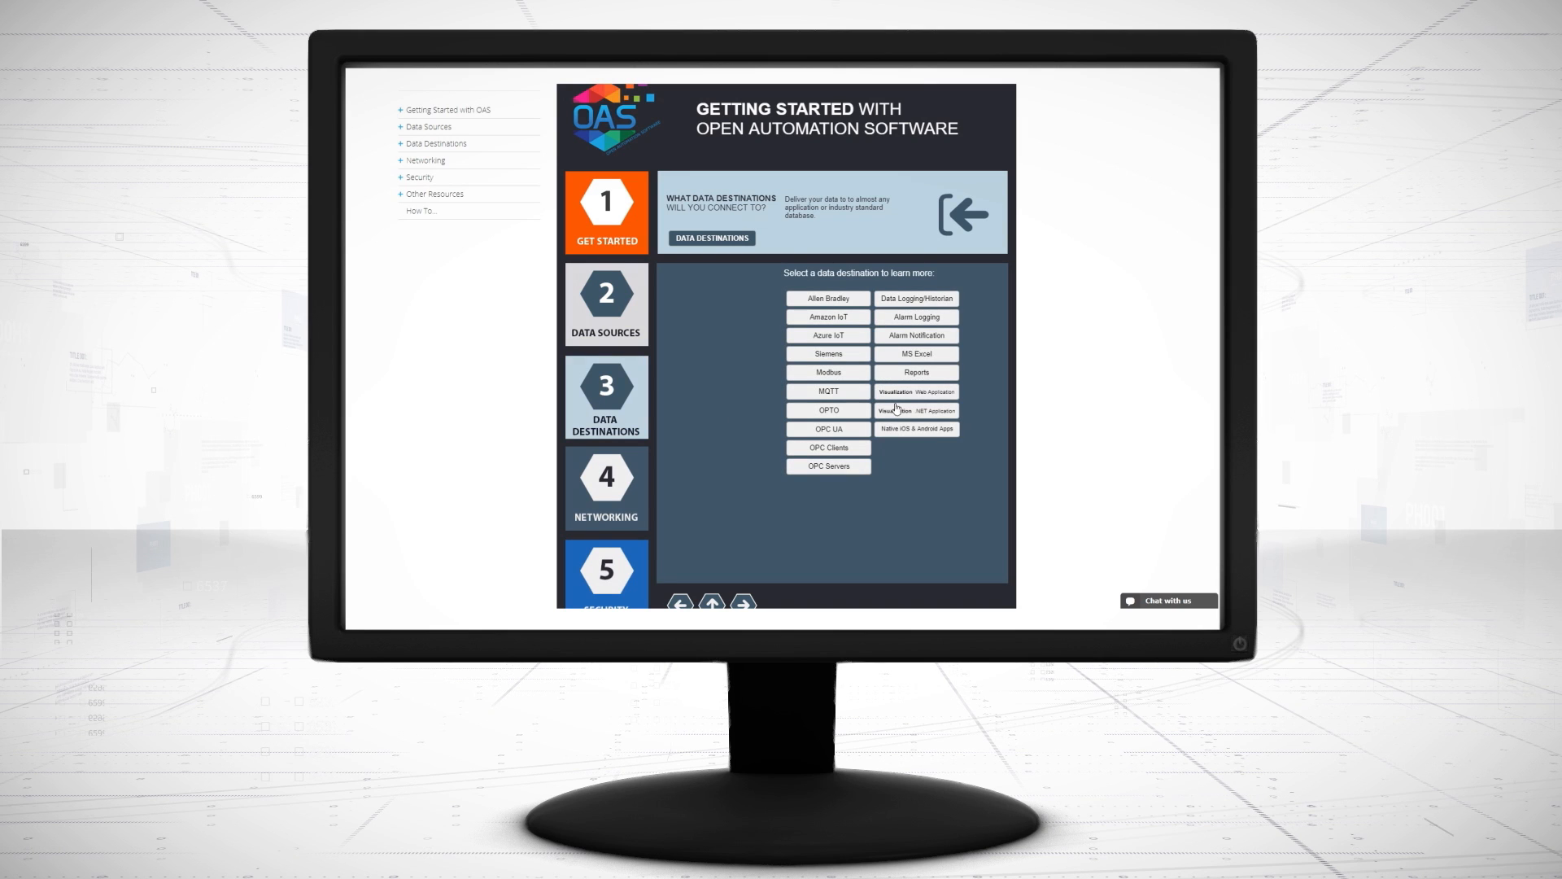
click(915, 391)
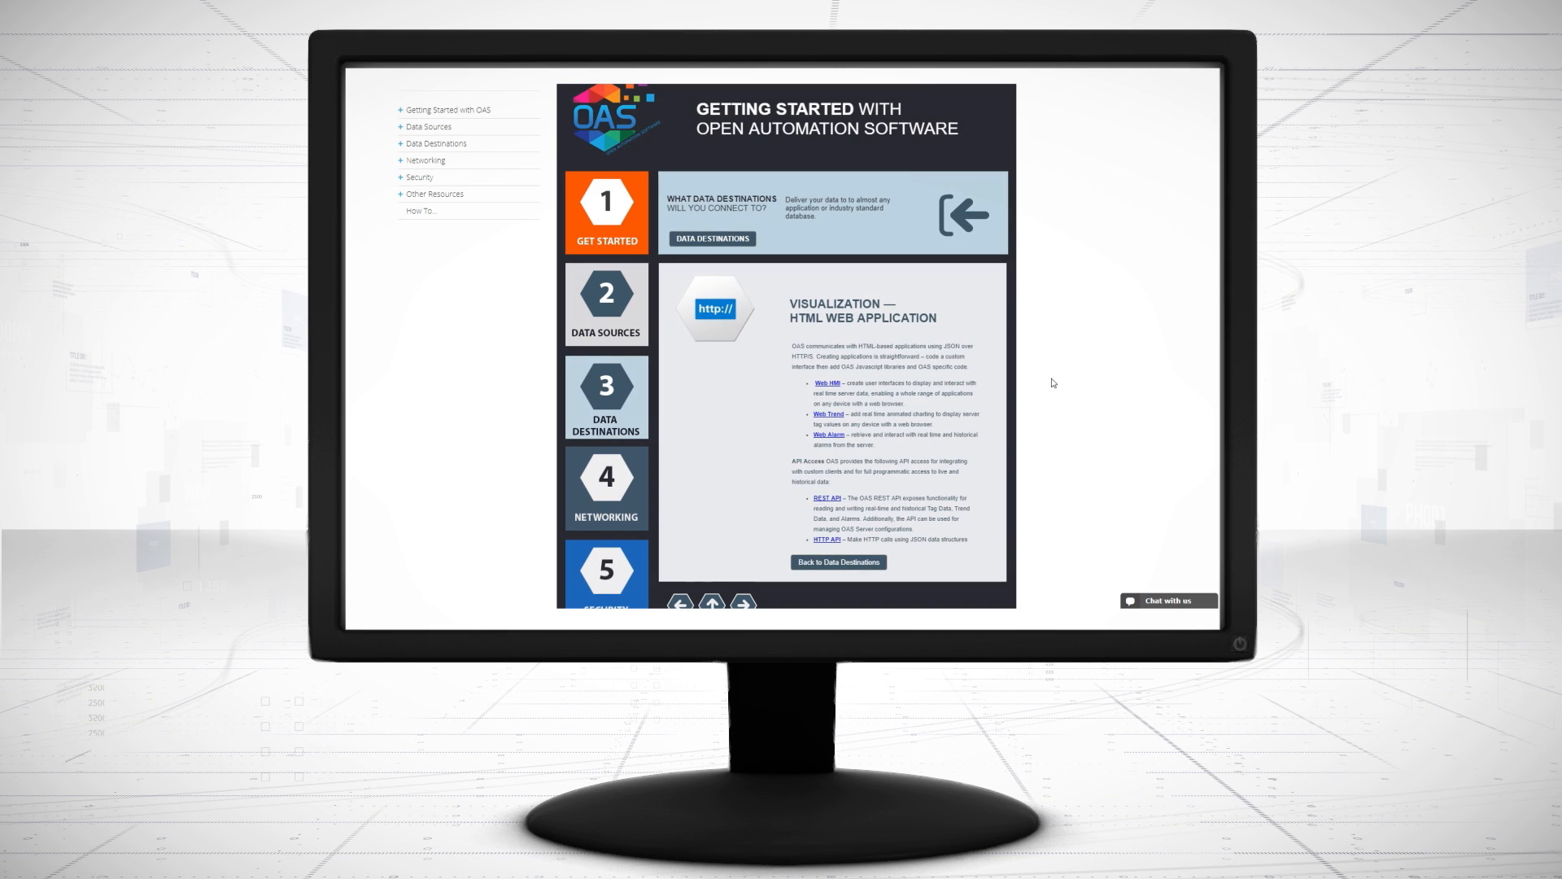